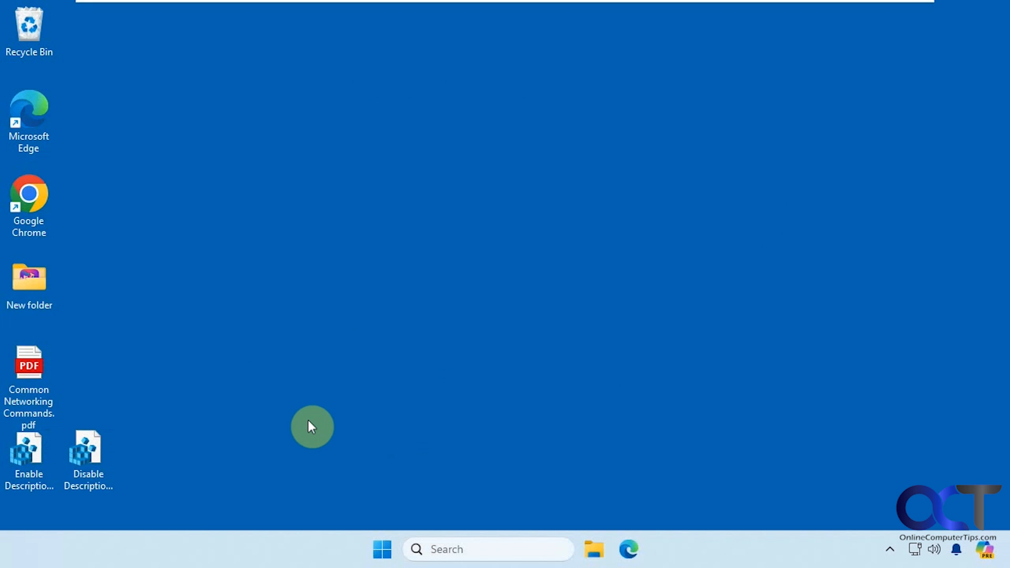
{"action": "mouse_move", "coordinate": [28, 374]}
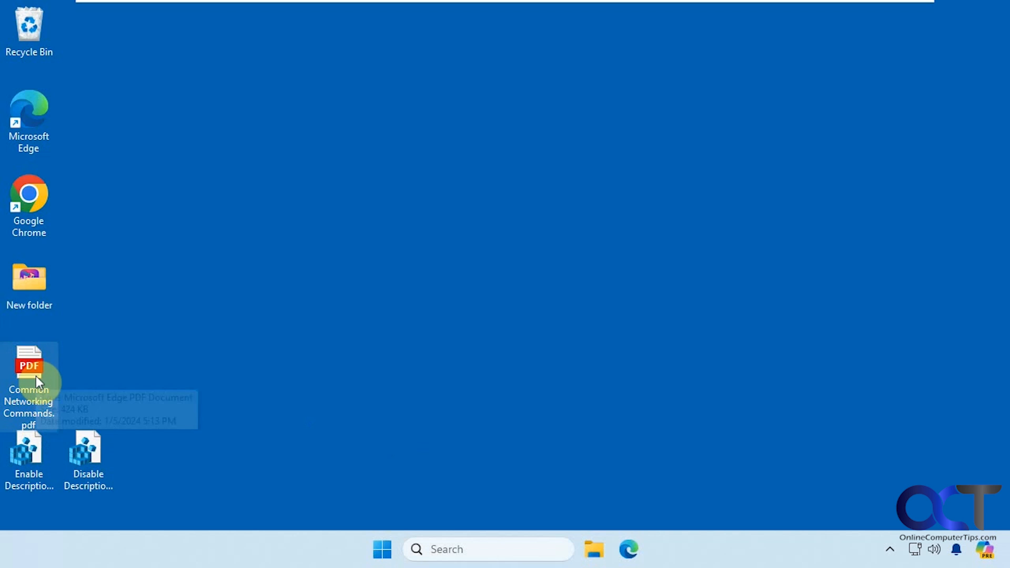
{"action": "mouse_move", "coordinate": [29, 380]}
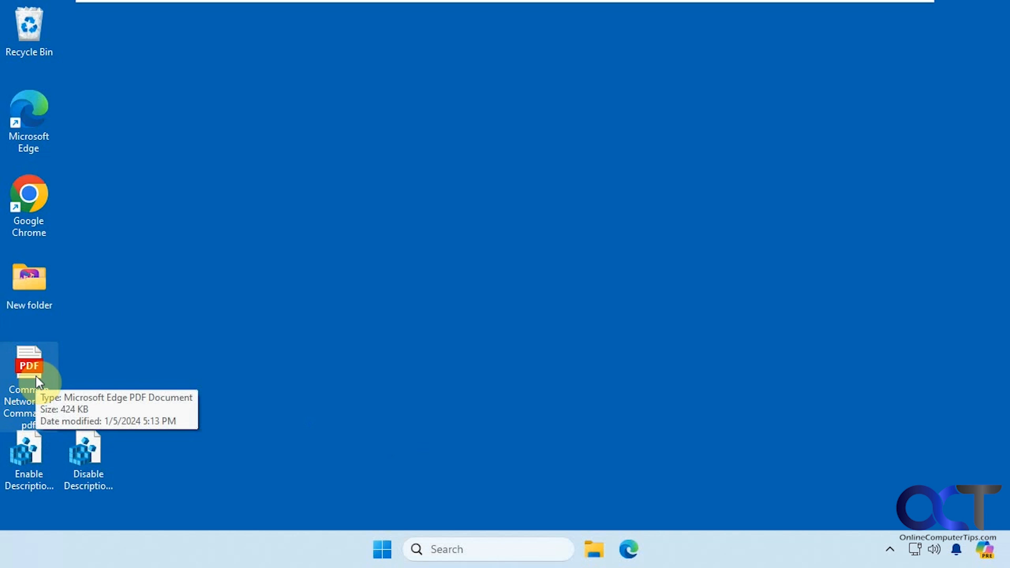
{"action": "mouse_move", "coordinate": [101, 340]}
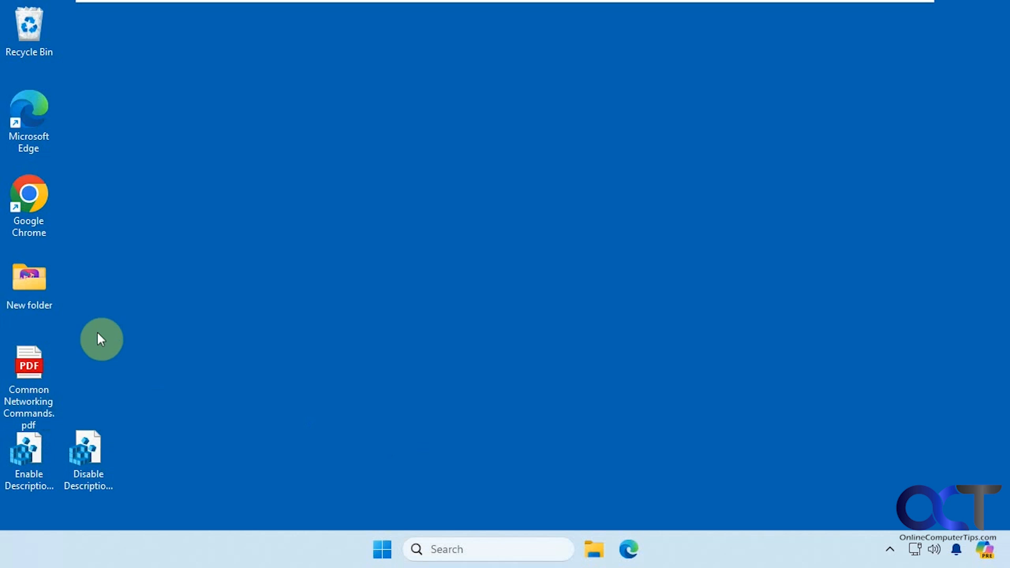
{"action": "mouse_move", "coordinate": [28, 367]}
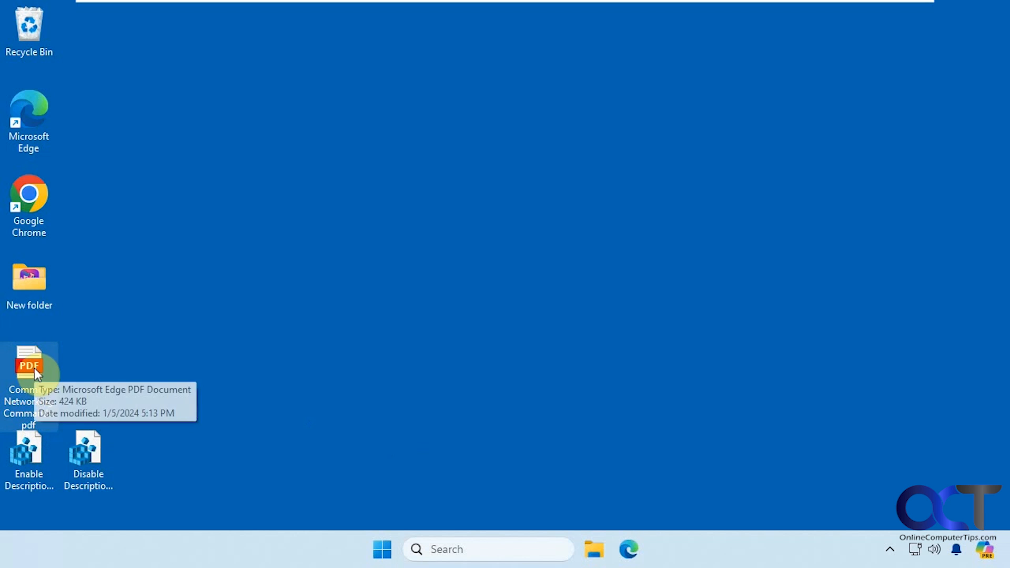
{"action": "mouse_move", "coordinate": [247, 228]}
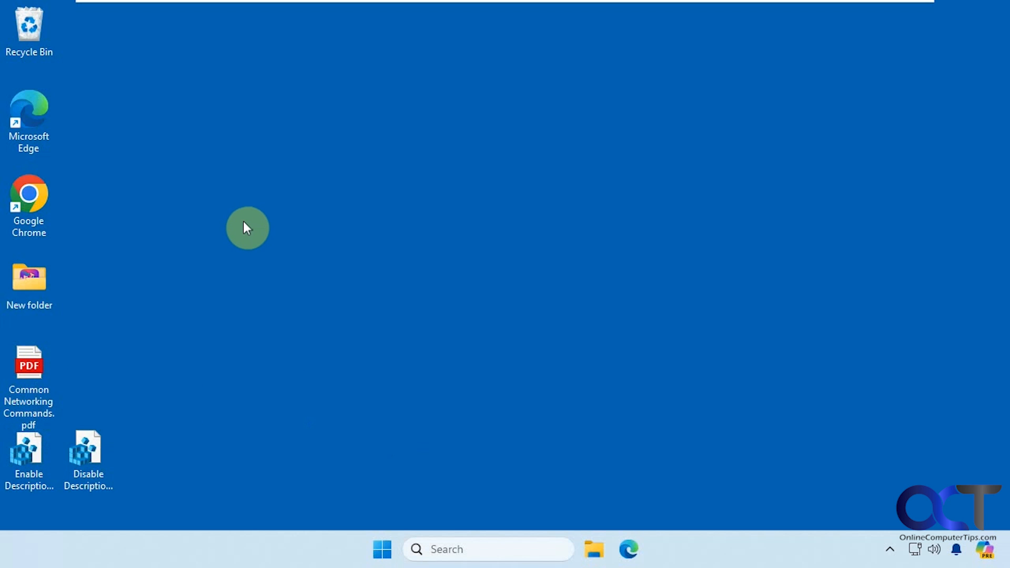
{"action": "mouse_move", "coordinate": [286, 306]}
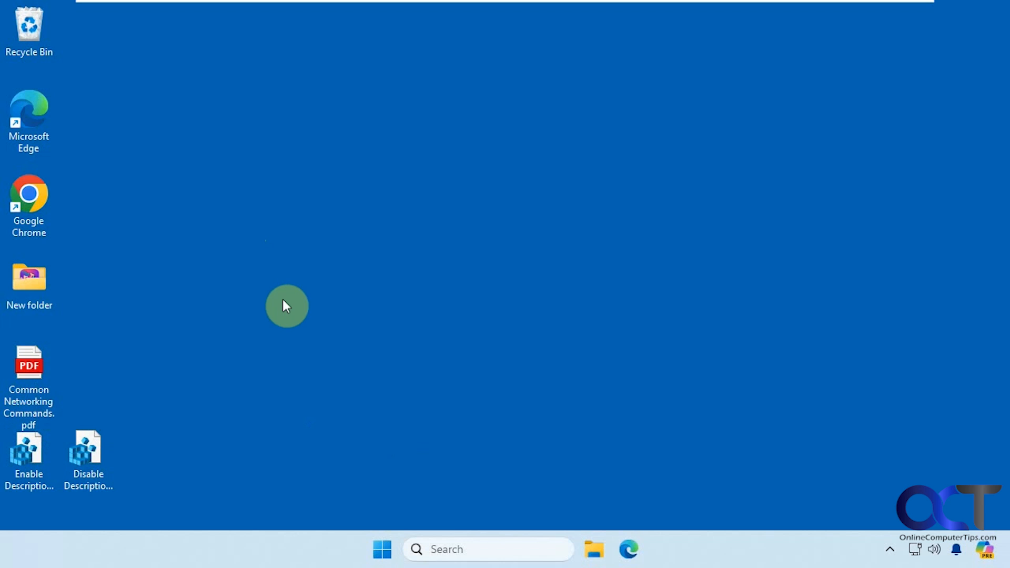
{"action": "mouse_move", "coordinate": [263, 310]}
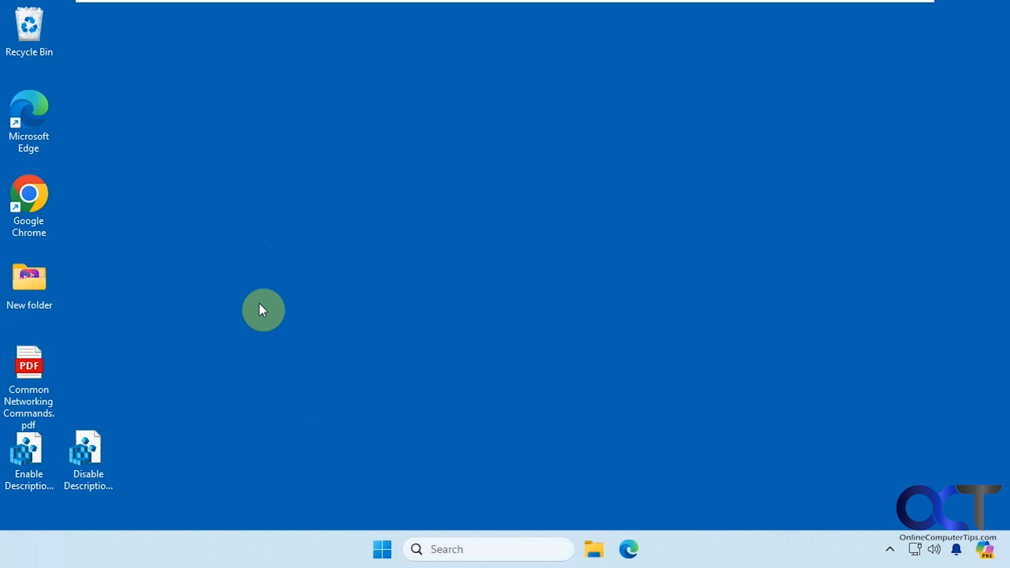
Step: View Disable Descriptions.reg and Enable Descriptions.reg in Notepad, comparing ShowInfoTip values 0 and 1
{"action": "left_click", "coordinate": [88, 458]}
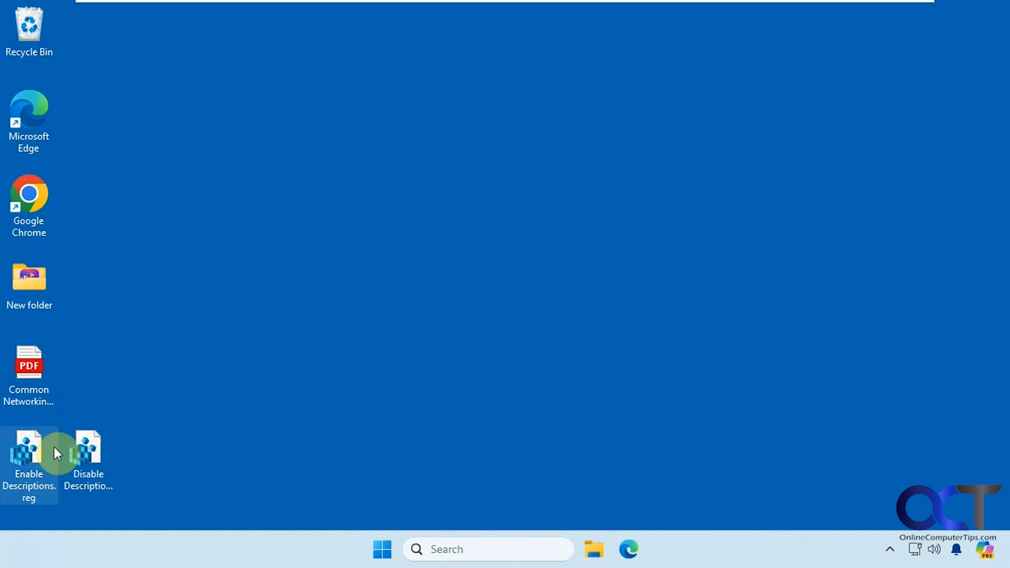
{"action": "right_click", "coordinate": [87, 451]}
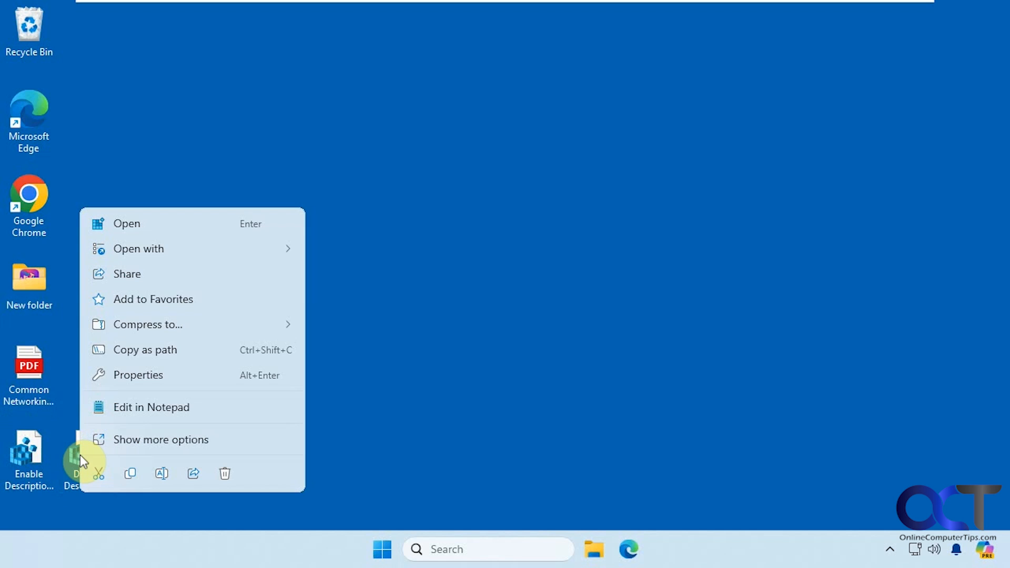
{"action": "left_click", "coordinate": [150, 406]}
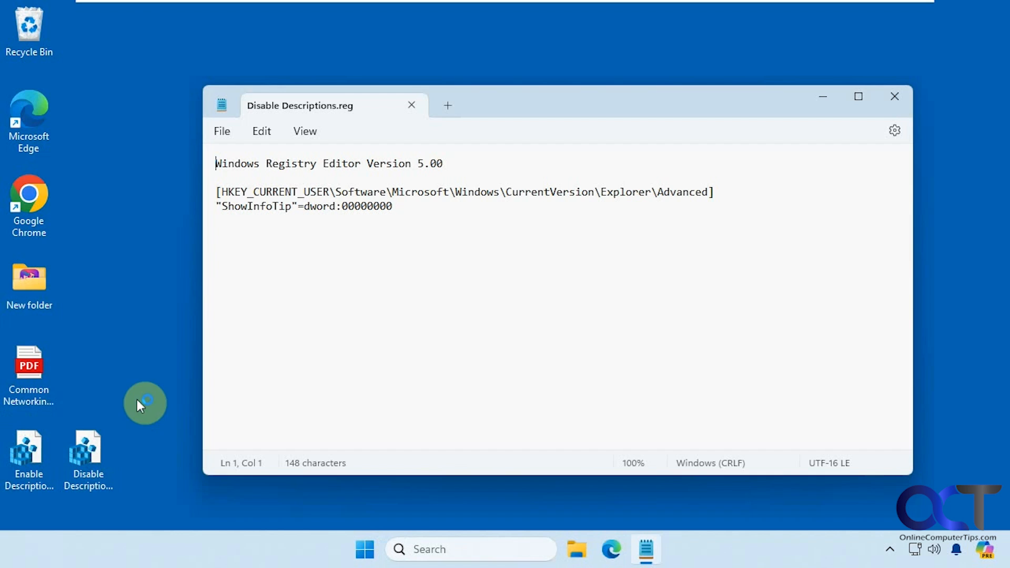
{"action": "mouse_move", "coordinate": [315, 225]}
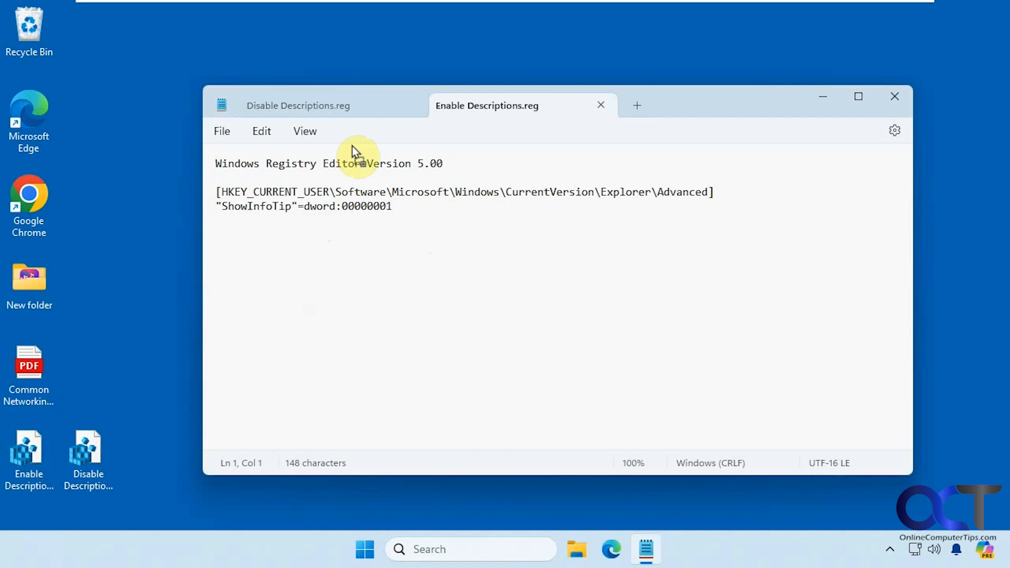
{"action": "left_click", "coordinate": [298, 106]}
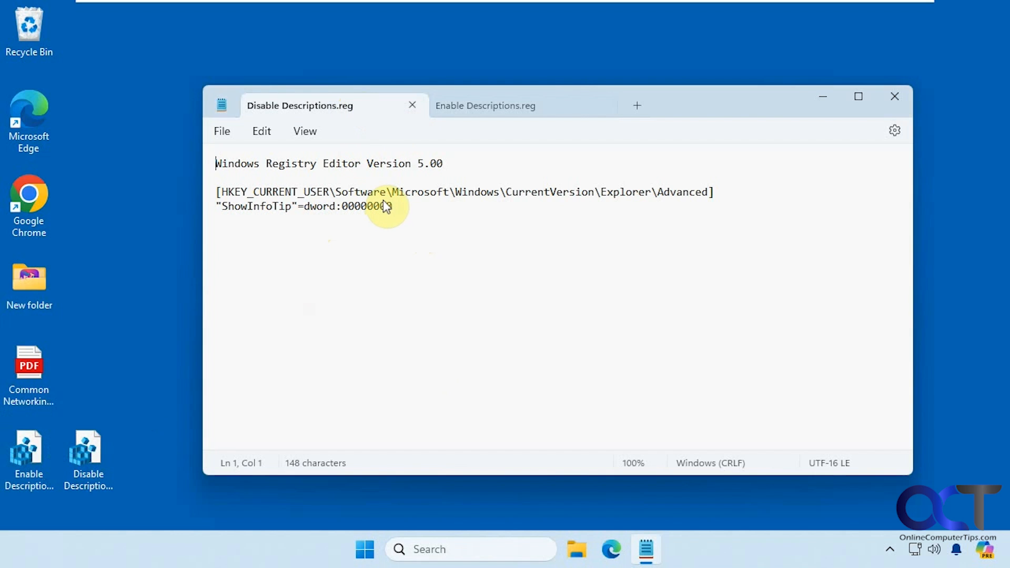
{"action": "mouse_move", "coordinate": [484, 105]}
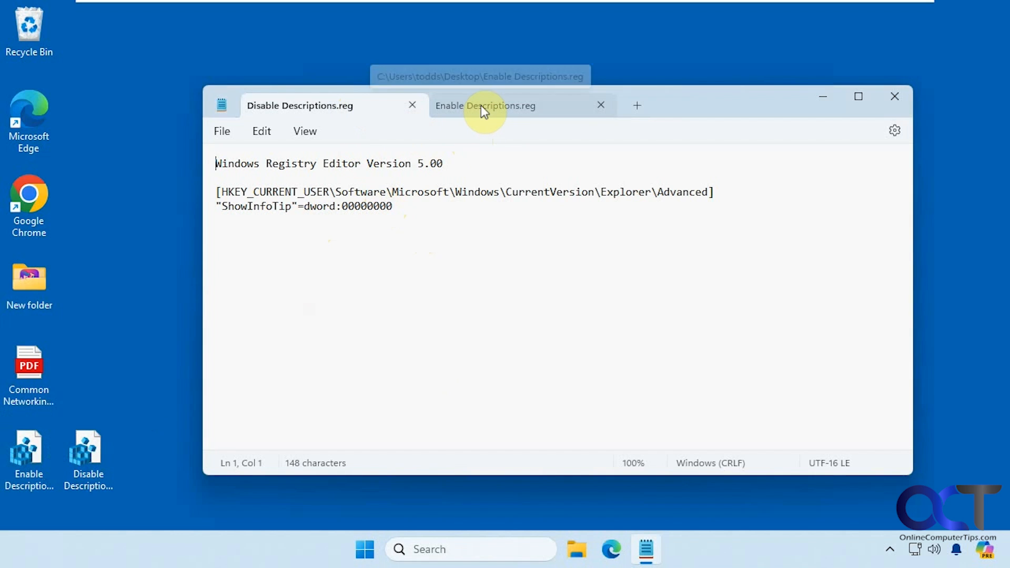
{"action": "left_click", "coordinate": [485, 105]}
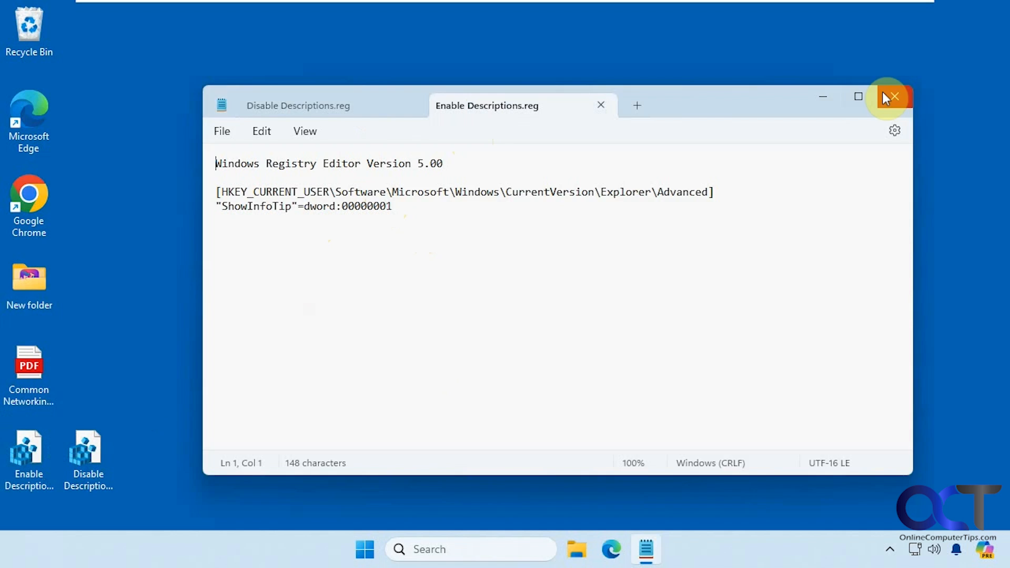
Step: Merge Disable Descriptions.reg into the registry, confirming the UAC, add-entries and success prompts
{"action": "left_click", "coordinate": [894, 97]}
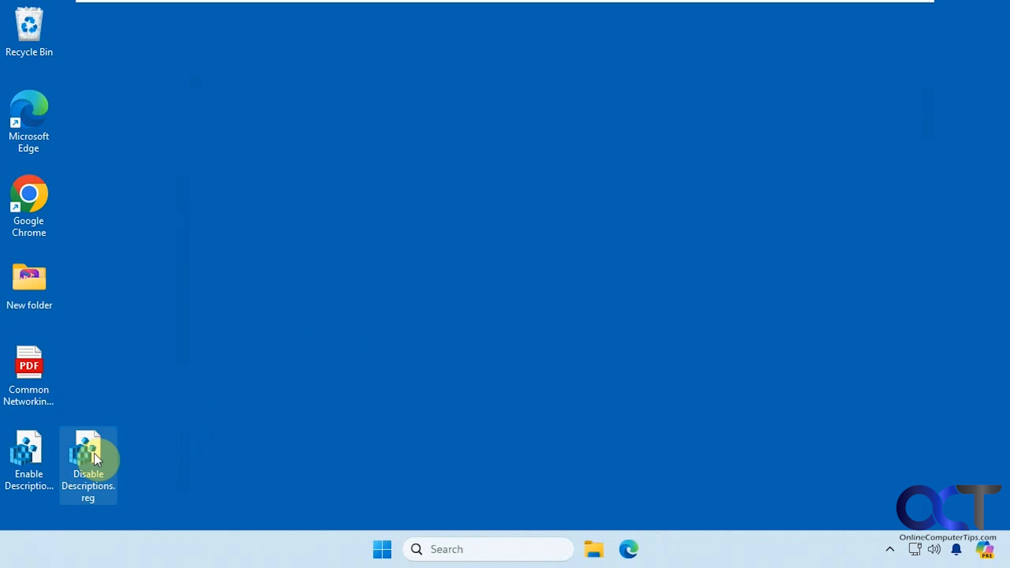
{"action": "double_click", "coordinate": [88, 458]}
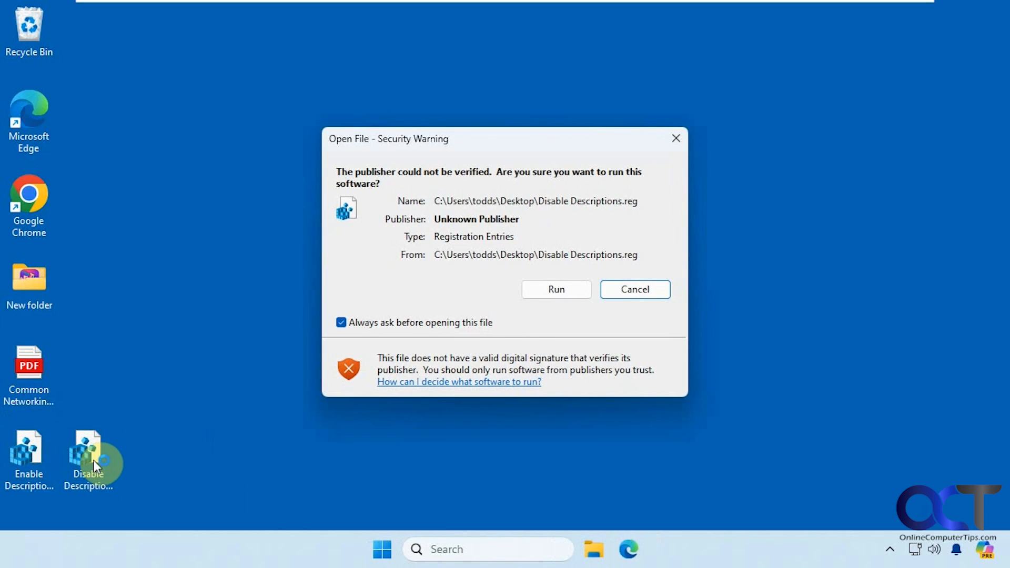
{"action": "left_click", "coordinate": [555, 289]}
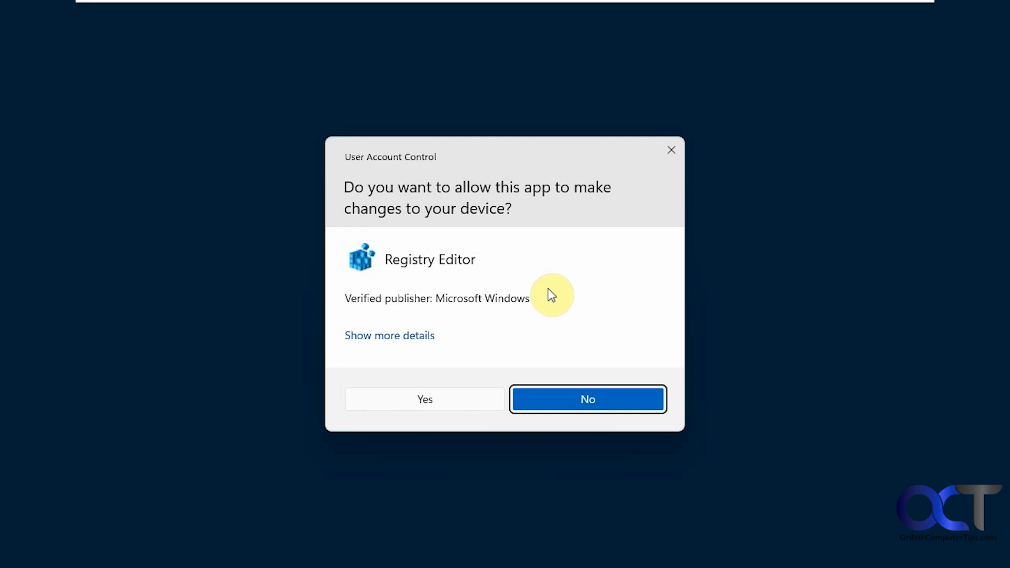
{"action": "left_click", "coordinate": [424, 399]}
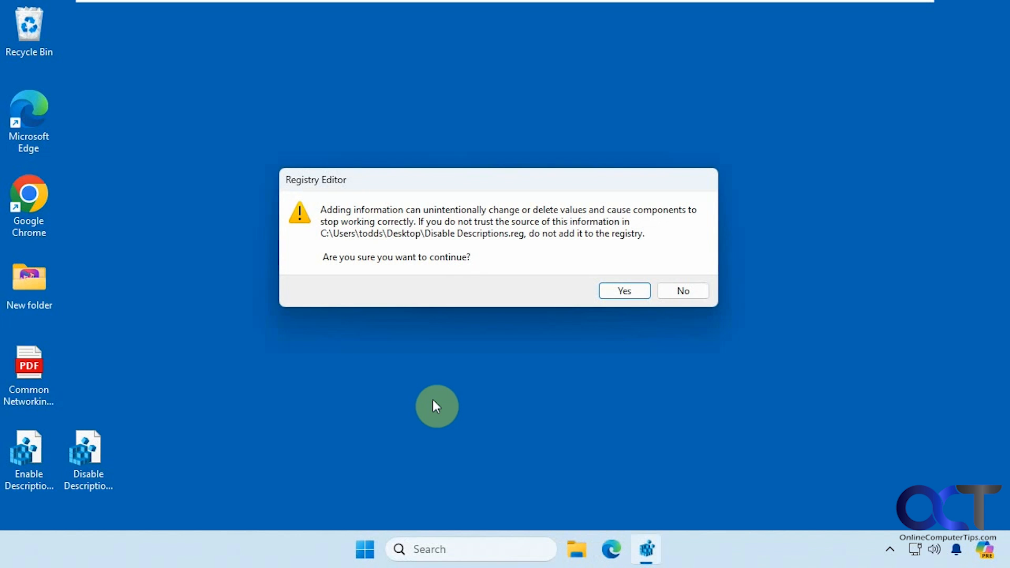
{"action": "mouse_move", "coordinate": [516, 239]}
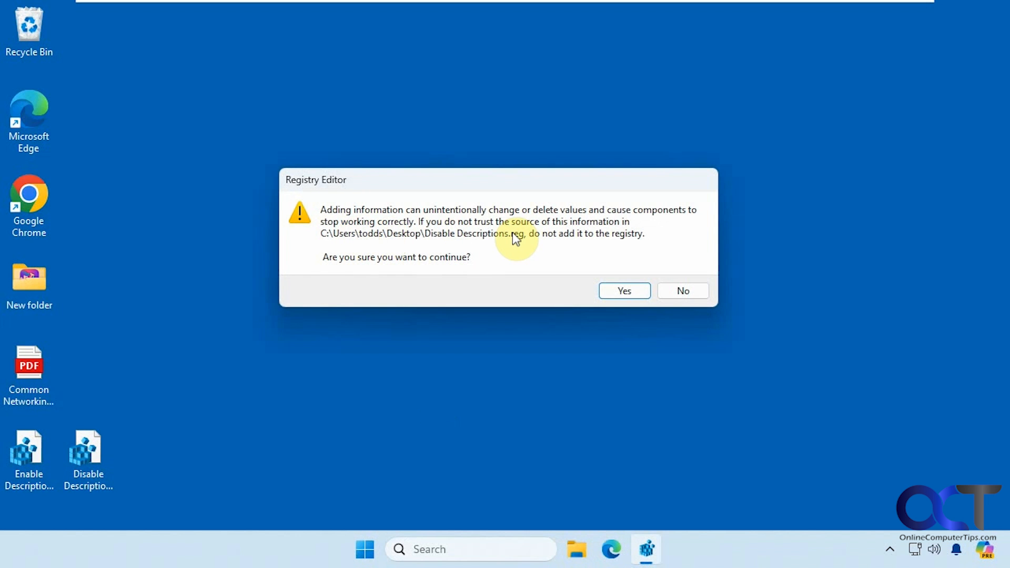
{"action": "left_click", "coordinate": [623, 290]}
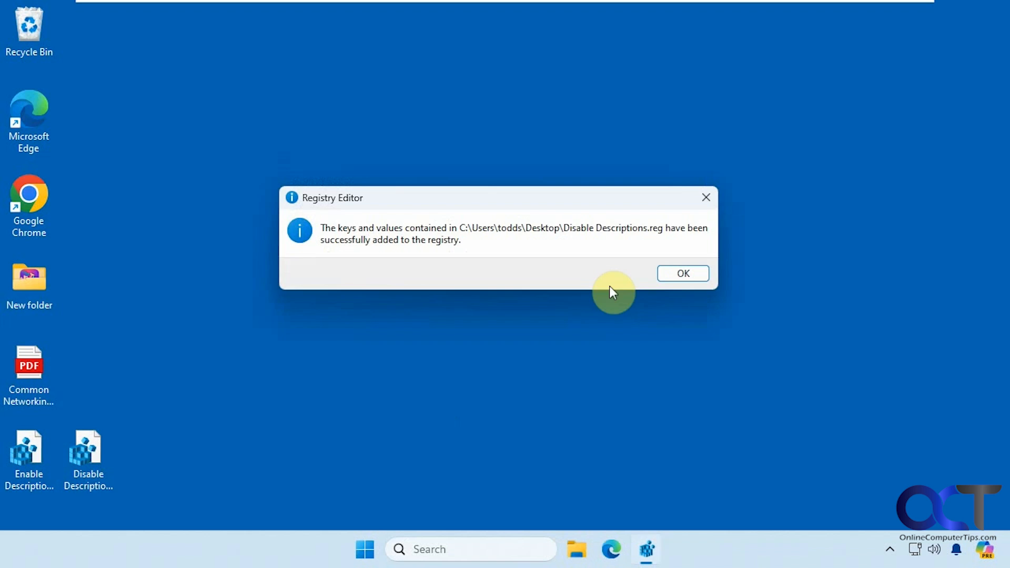
{"action": "left_click", "coordinate": [682, 273]}
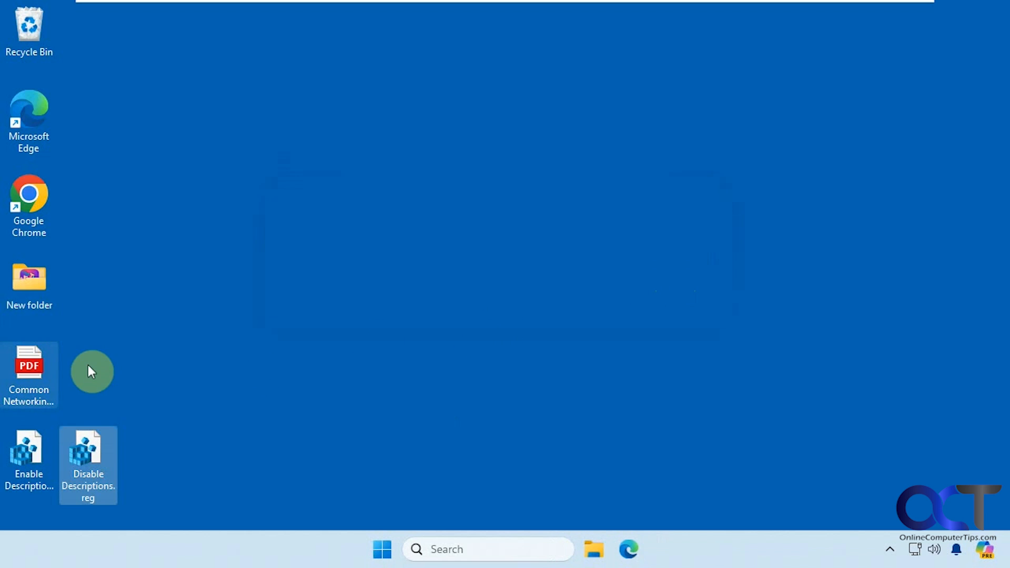
{"action": "mouse_move", "coordinate": [29, 380]}
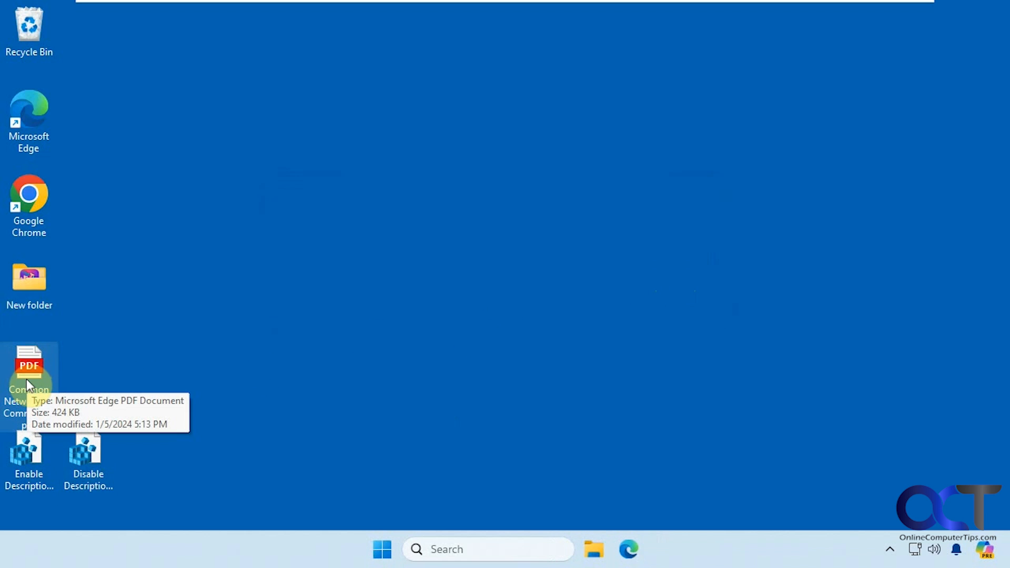
{"action": "mouse_move", "coordinate": [644, 396]}
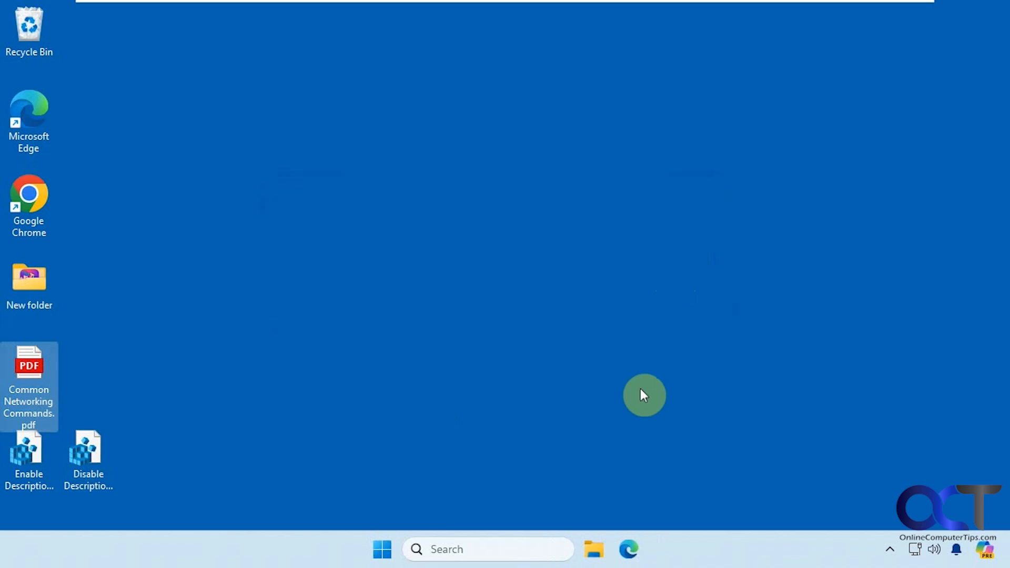
{"action": "mouse_move", "coordinate": [688, 493]}
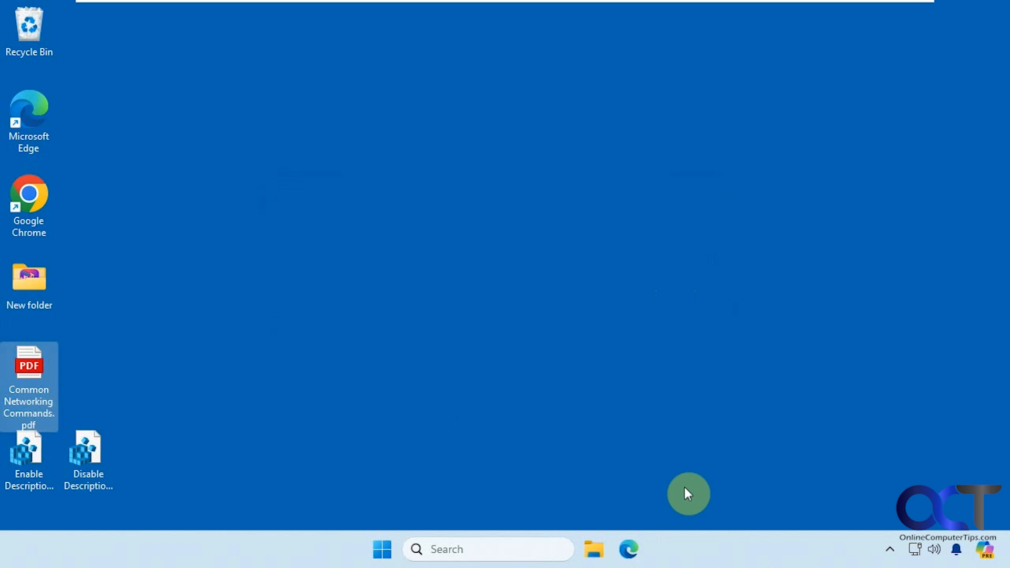
Step: Restart Windows Explorer from Task Manager's process list, then close Task Manager
{"action": "right_click", "coordinate": [694, 548]}
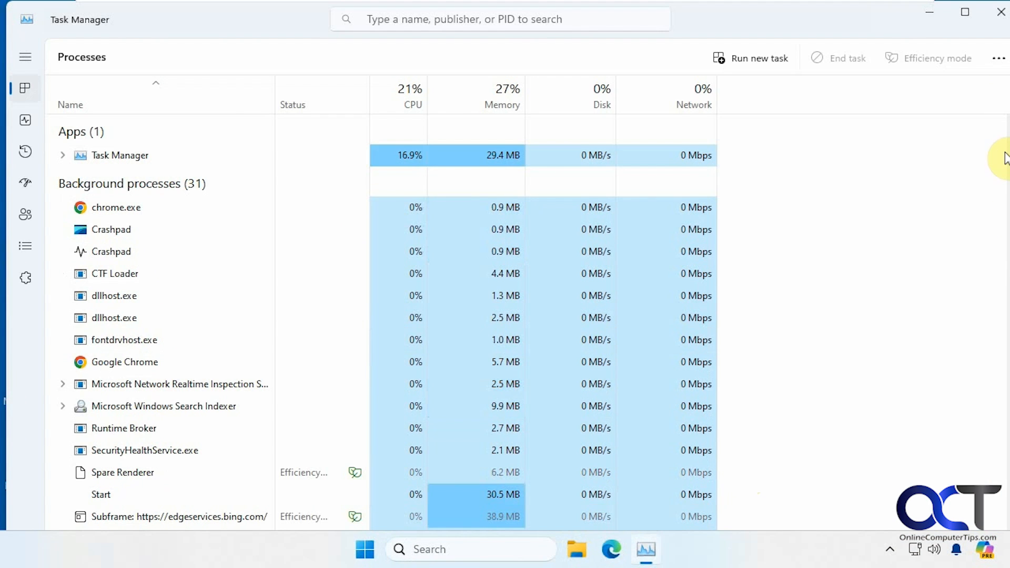
{"action": "scroll", "scroll_direction": "down", "scroll_amount": 3}
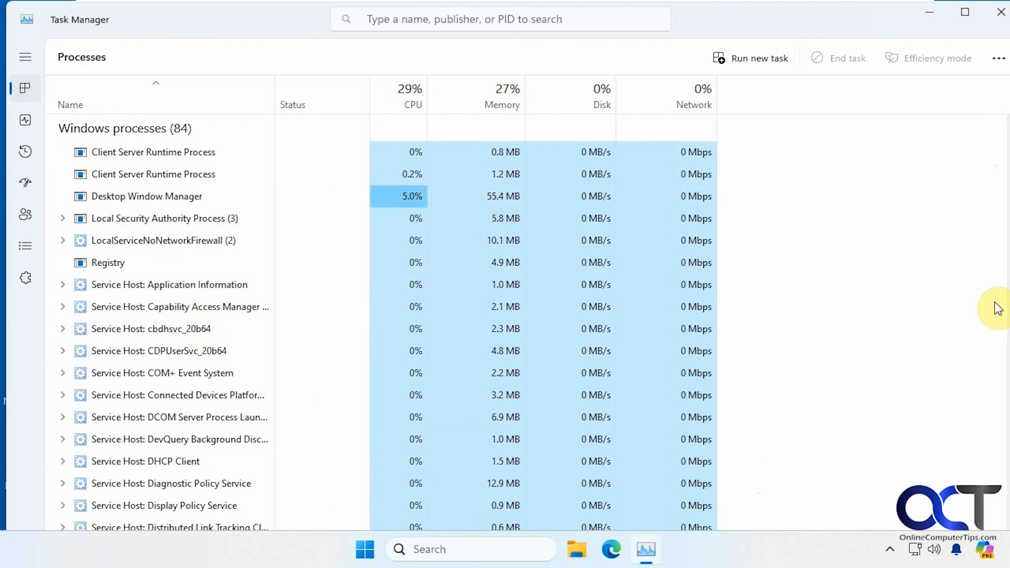
{"action": "scroll", "scroll_direction": "down", "scroll_amount": 3}
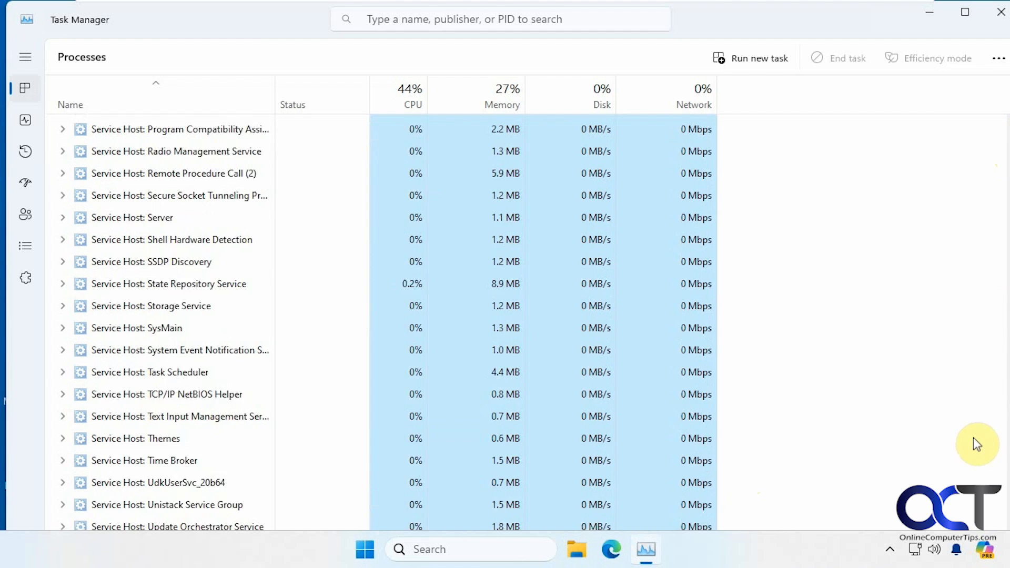
{"action": "scroll", "scroll_direction": "down", "scroll_amount": 3}
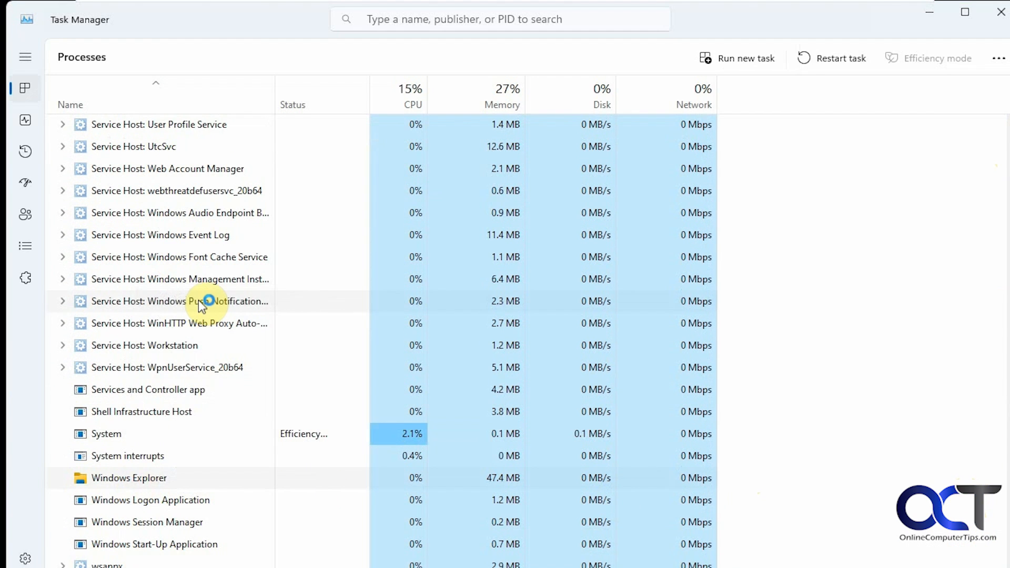
{"action": "scroll", "scroll_direction": "up", "scroll_amount": 3}
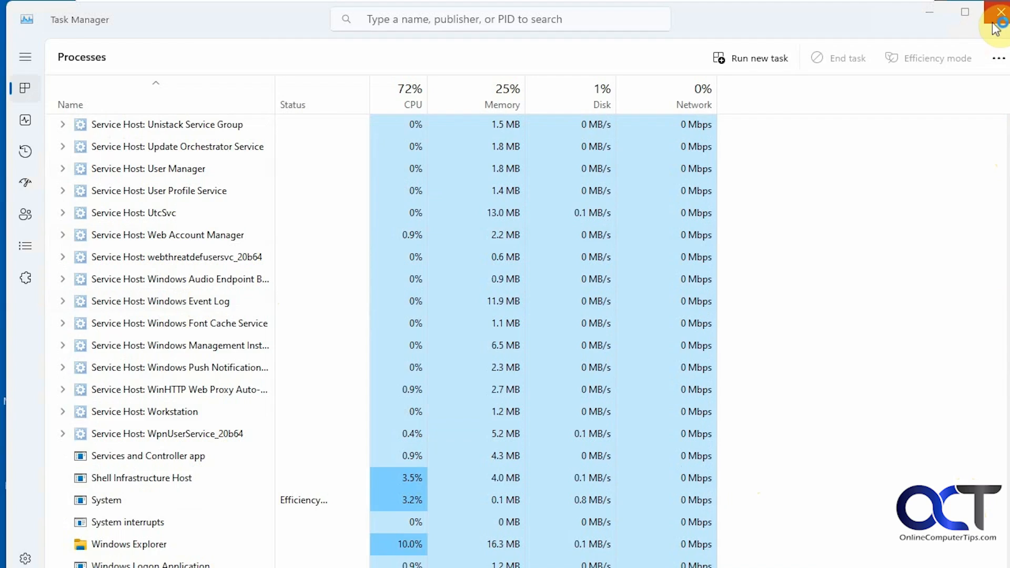
{"action": "left_click", "coordinate": [997, 11]}
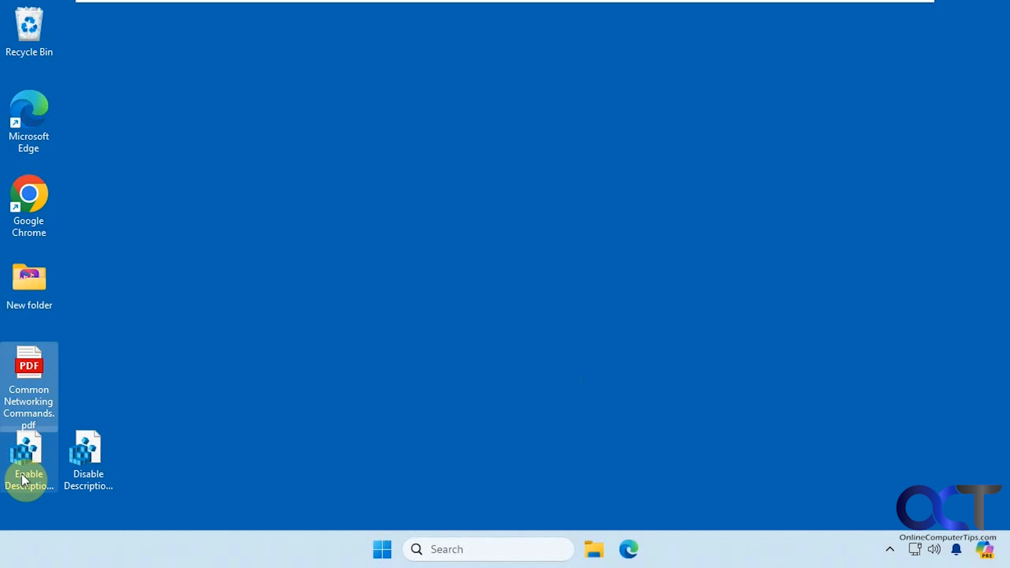
Step: Merge Enable Descriptions.reg into the registry to turn file tooltips back on
{"action": "double_click", "coordinate": [29, 458]}
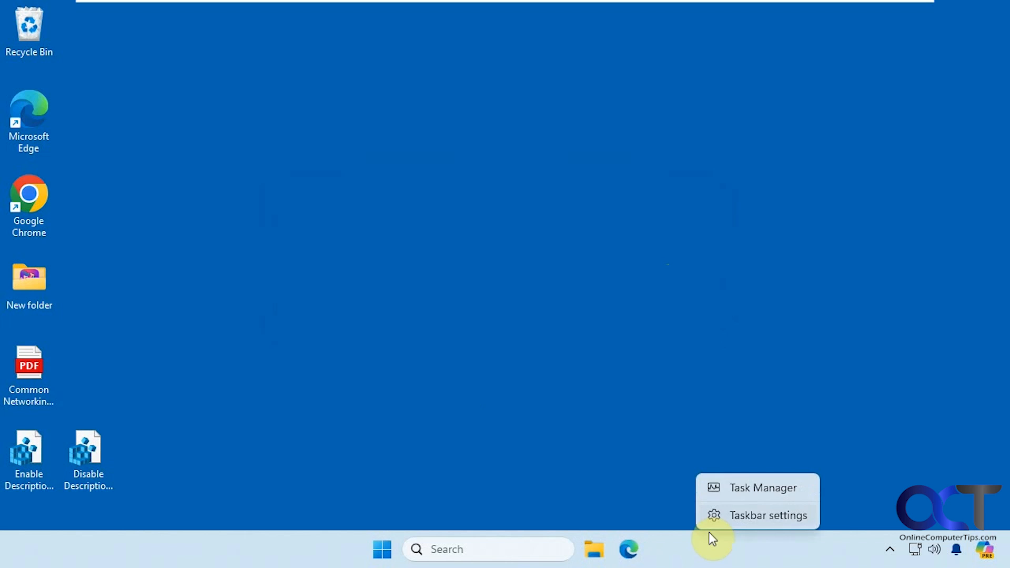
Step: Review the Processes list in Task Manager and minimize it back to the desktop
{"action": "left_click", "coordinate": [763, 487]}
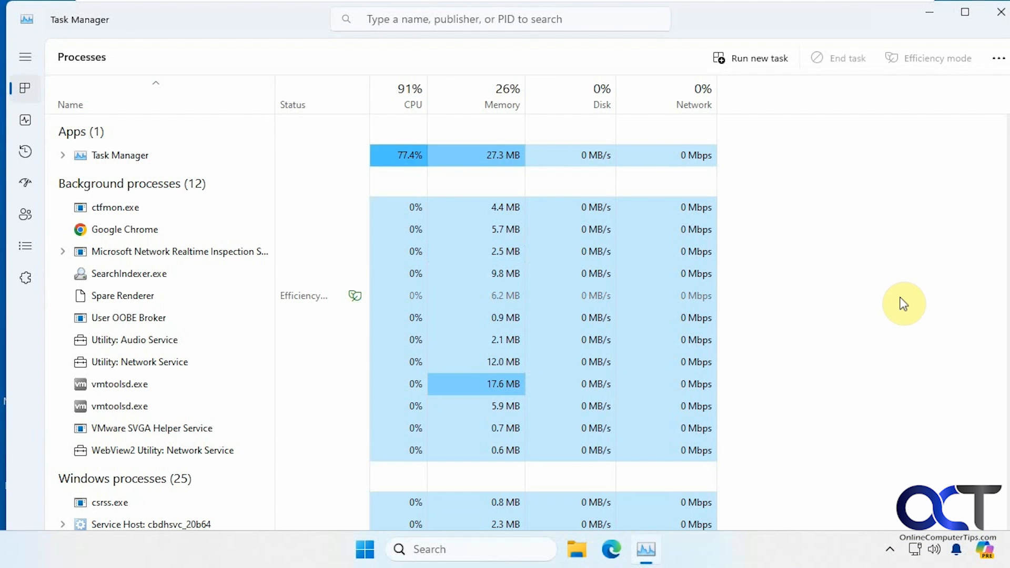
{"action": "scroll", "scroll_direction": "down", "scroll_amount": 3}
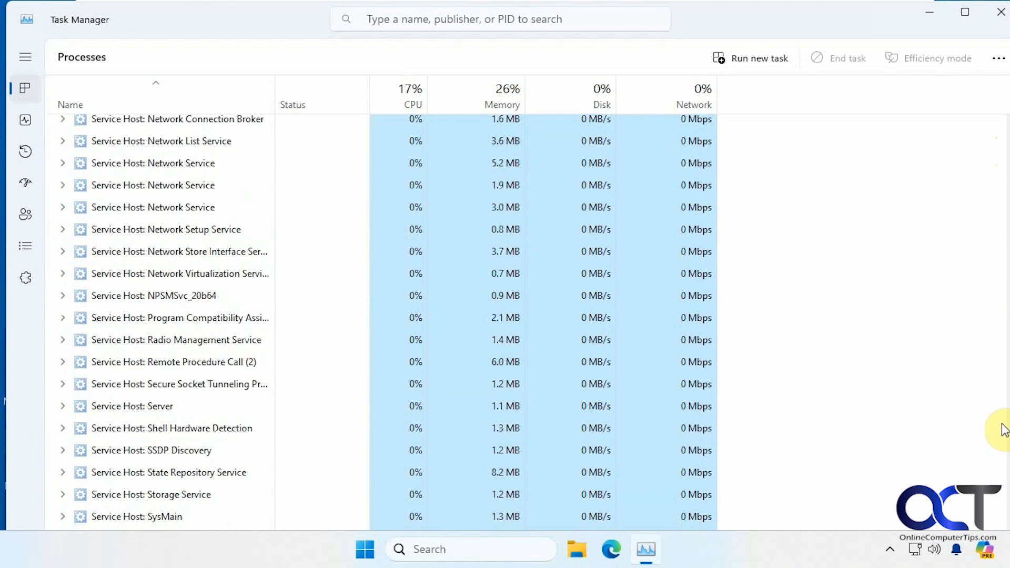
{"action": "scroll", "scroll_direction": "down", "scroll_amount": 3}
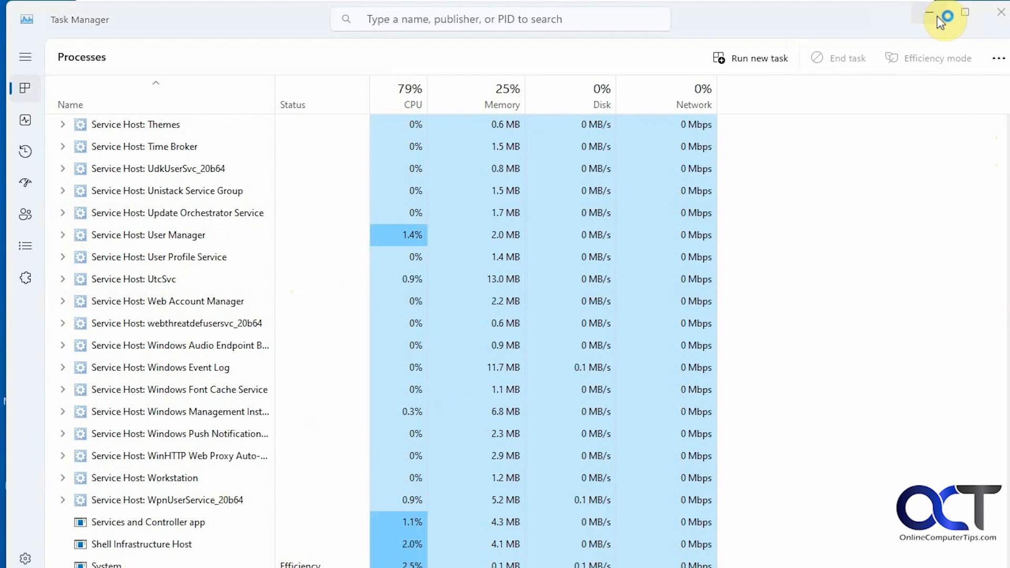
{"action": "left_click", "coordinate": [928, 12]}
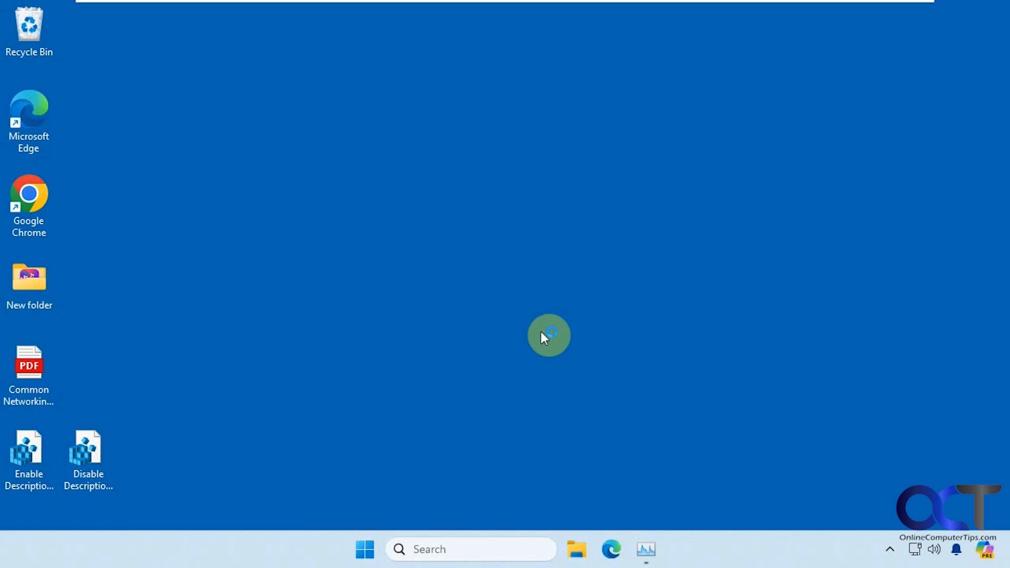
{"action": "left_click", "coordinate": [28, 373]}
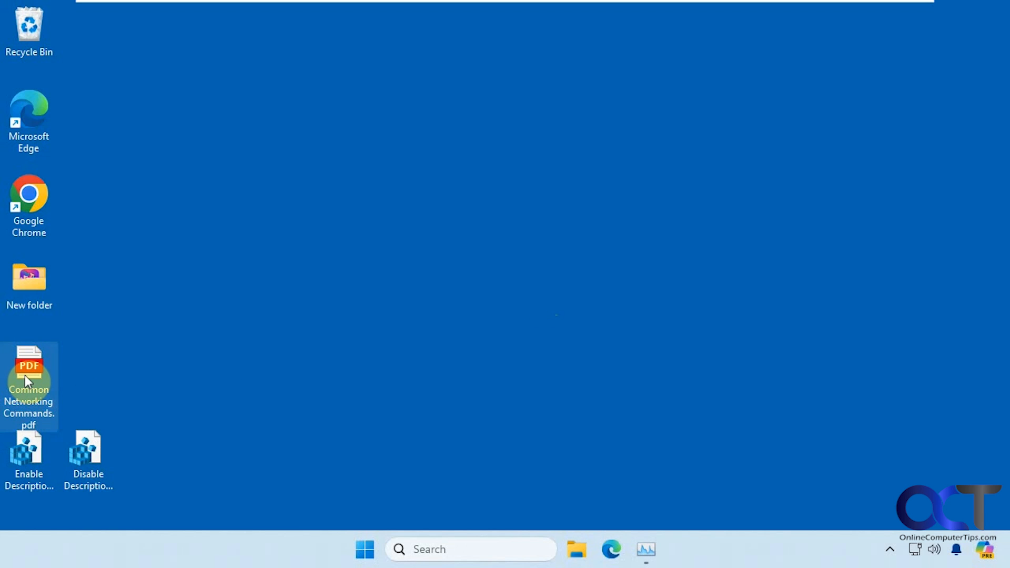
{"action": "mouse_move", "coordinate": [28, 380]}
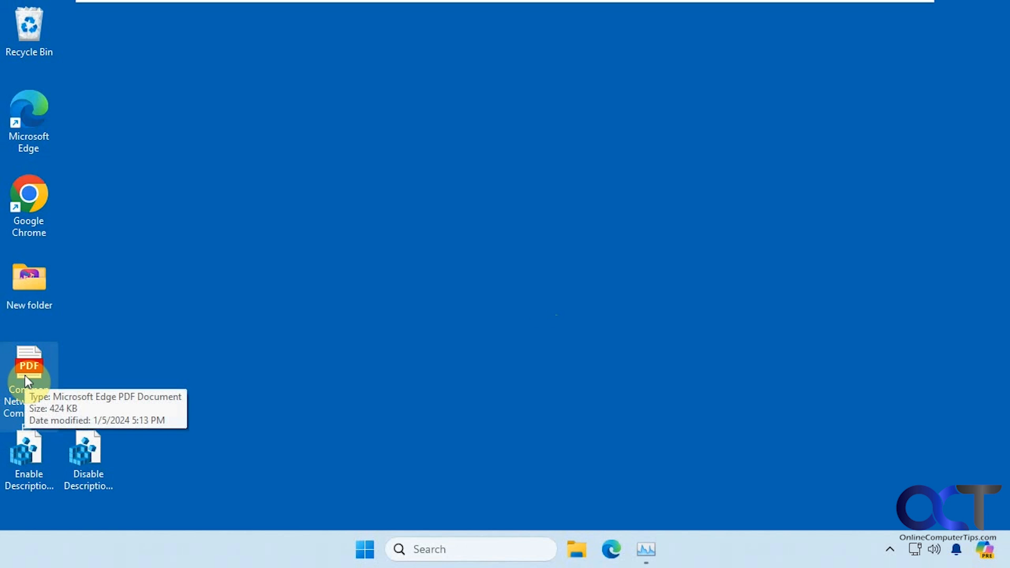
{"action": "mouse_move", "coordinate": [305, 359]}
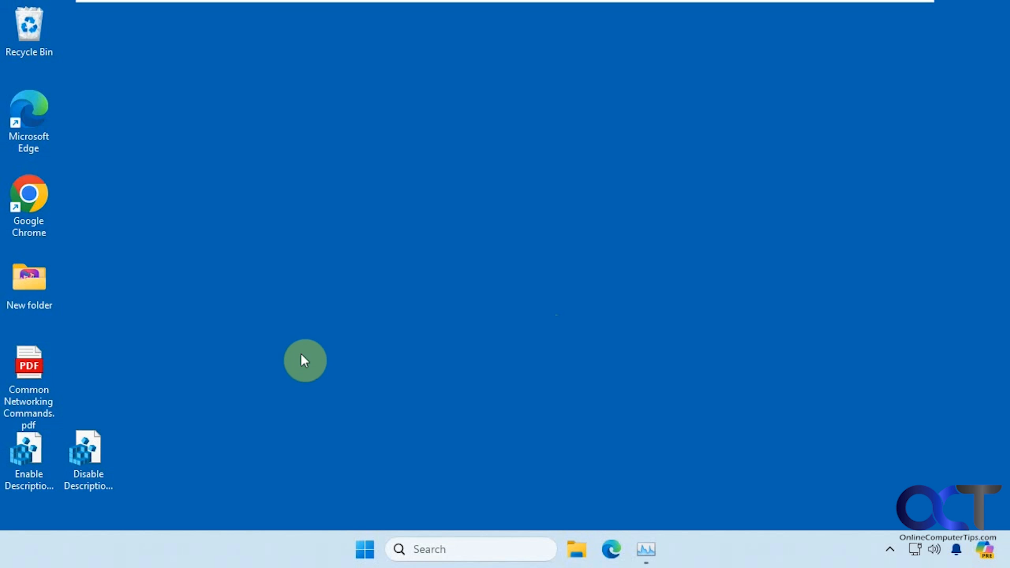
{"action": "mouse_move", "coordinate": [204, 502]}
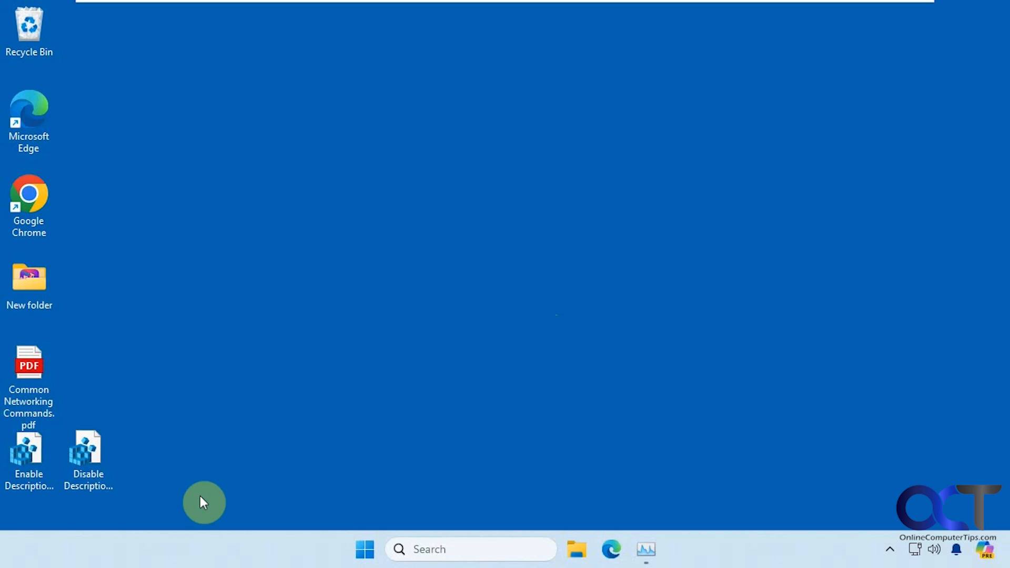
{"action": "mouse_move", "coordinate": [303, 436]}
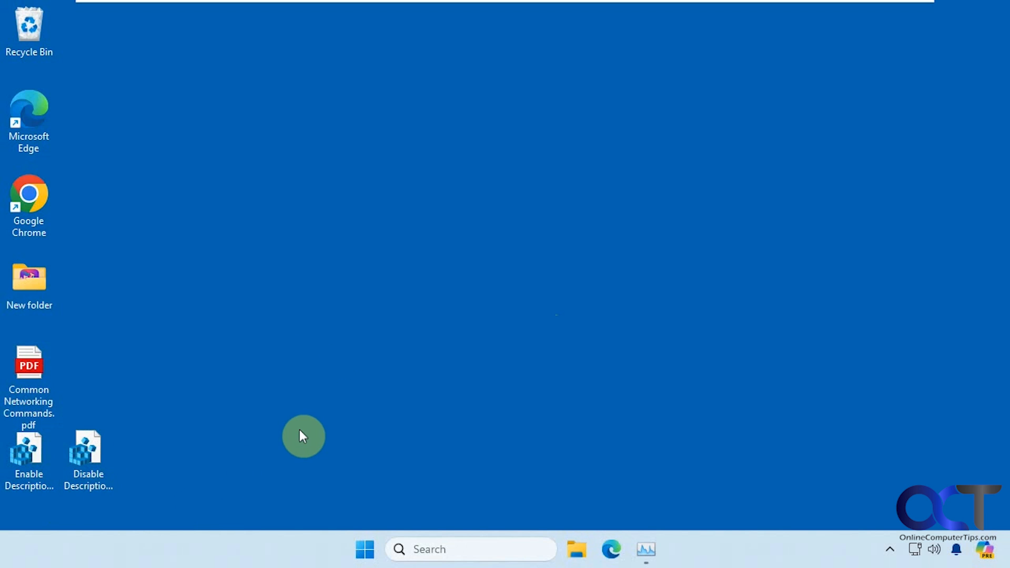